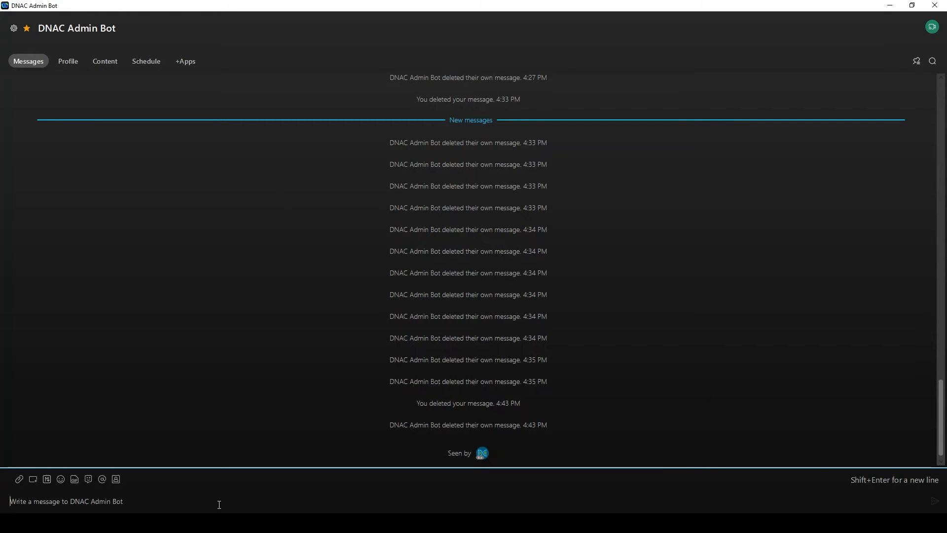
- Greet the DNAC Admin Bot with 'hi' and request its list of P1 issues
type("hi")
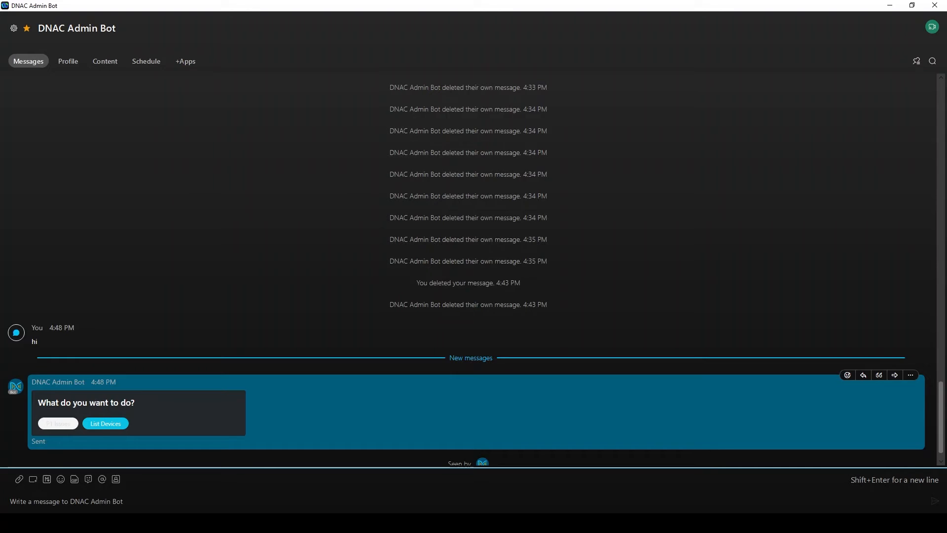
left_click(58, 423)
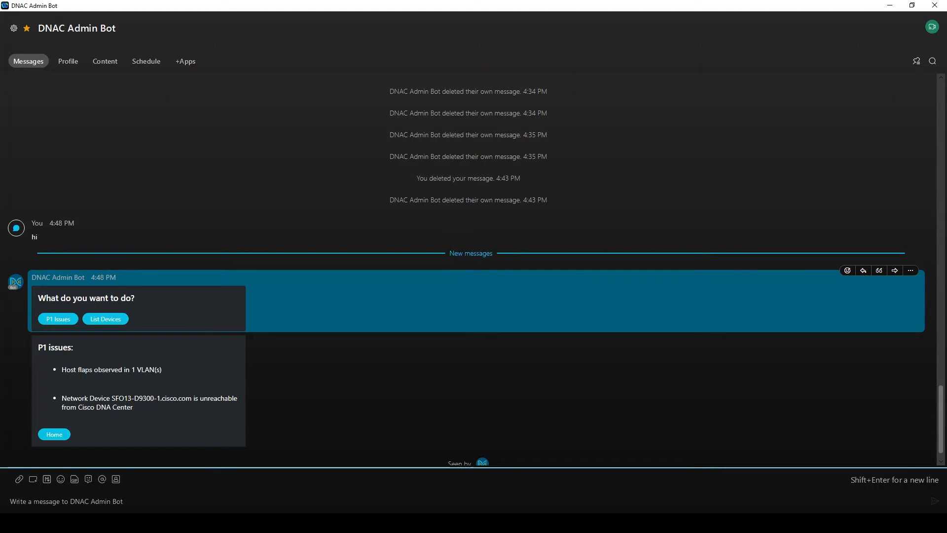
- List devices, get leaf1.abc.inc's details card and request its config.txt
left_click(53, 434)
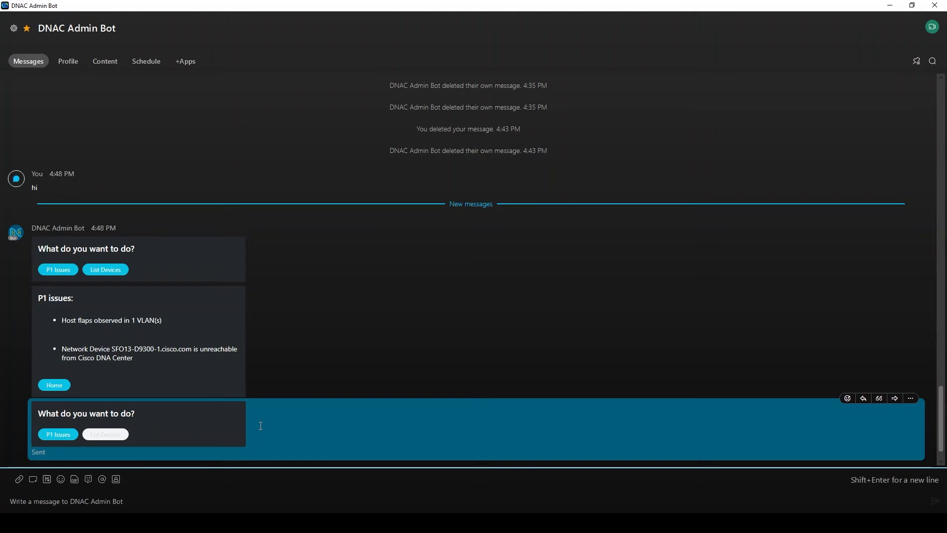
left_click(105, 434)
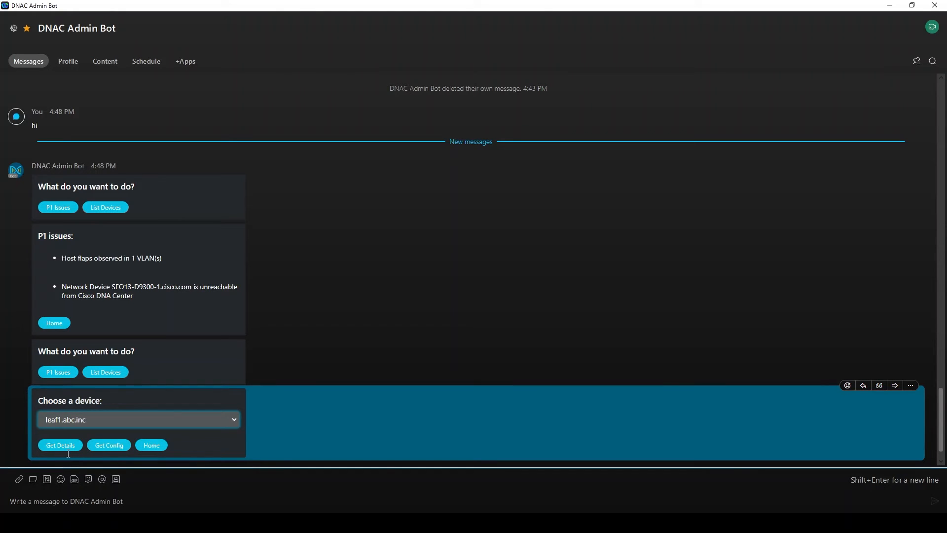
left_click(60, 445)
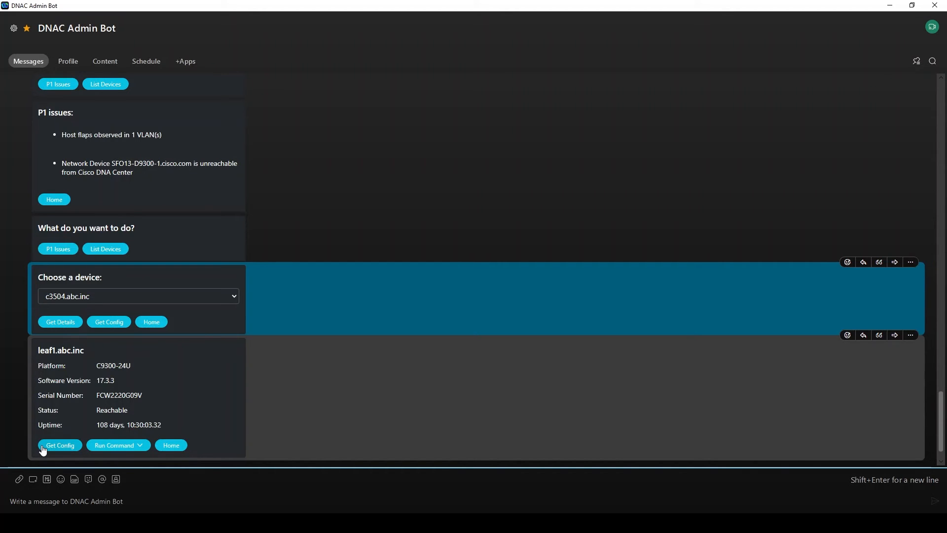
left_click(60, 445)
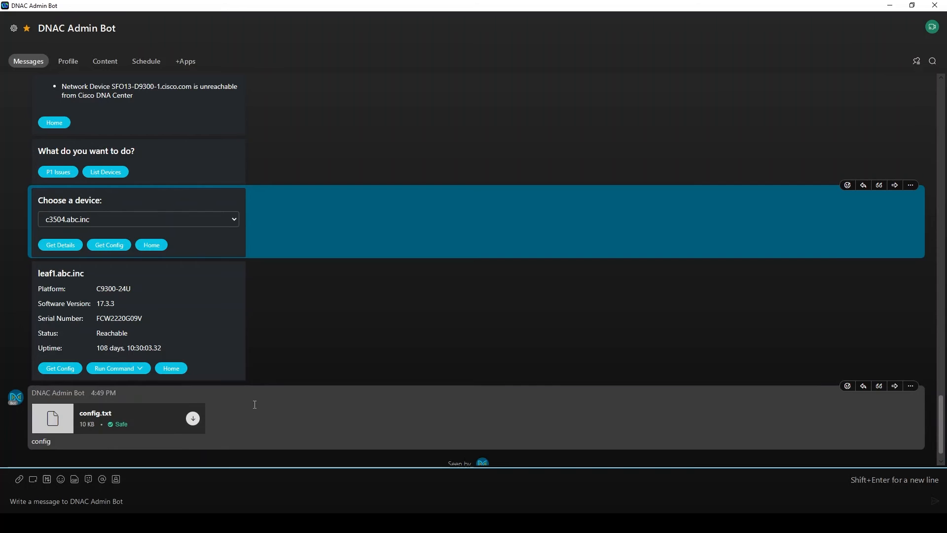
- Run 'show int status' on leaf1.abc.inc and view the returned interface status table
left_click(114, 368)
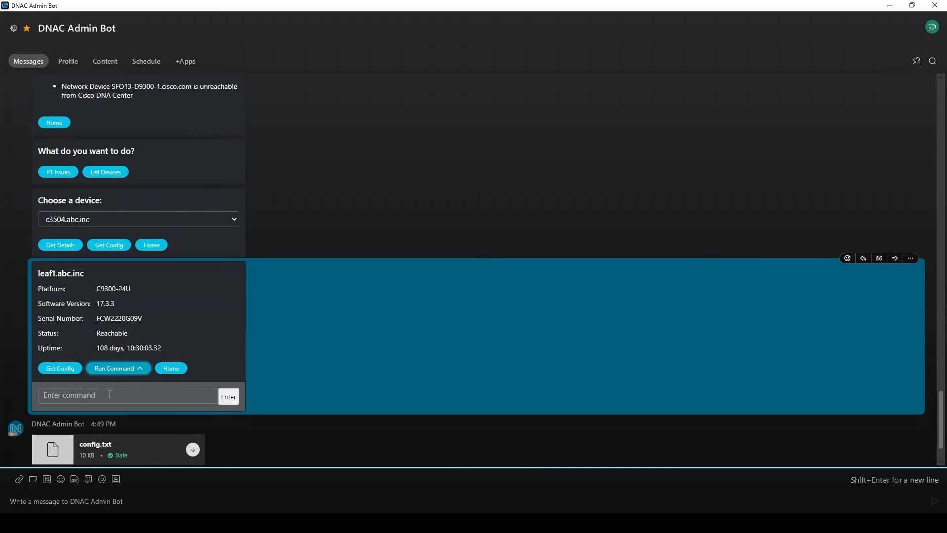
scroll("down", 3)
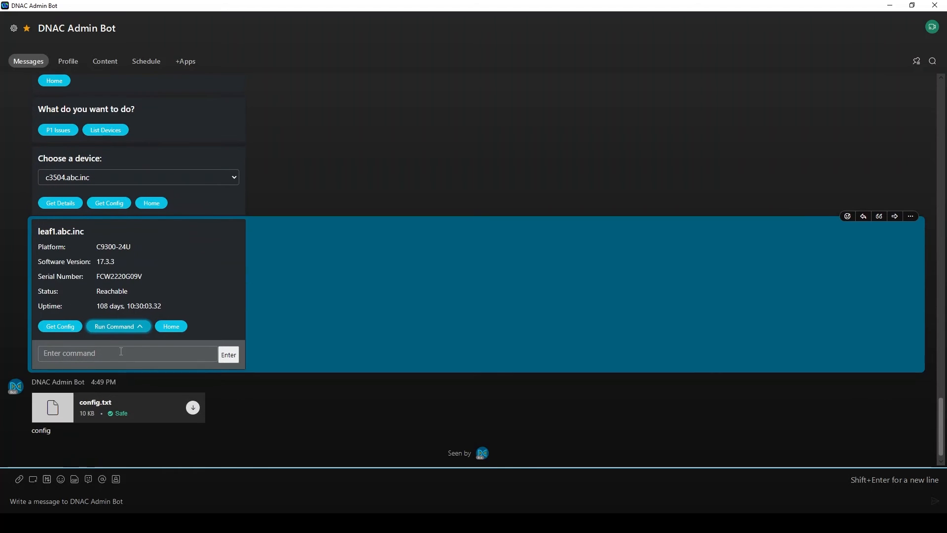
left_click(128, 353)
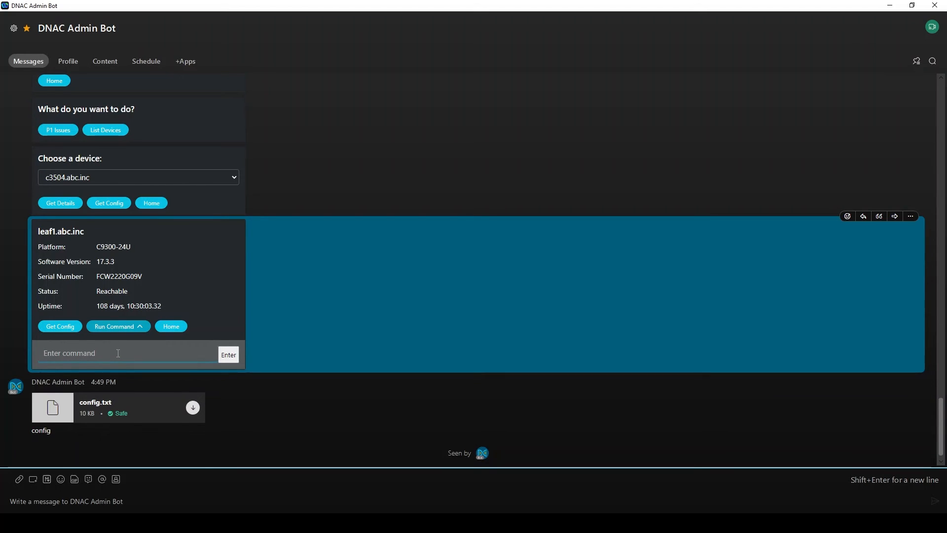
type("show int status")
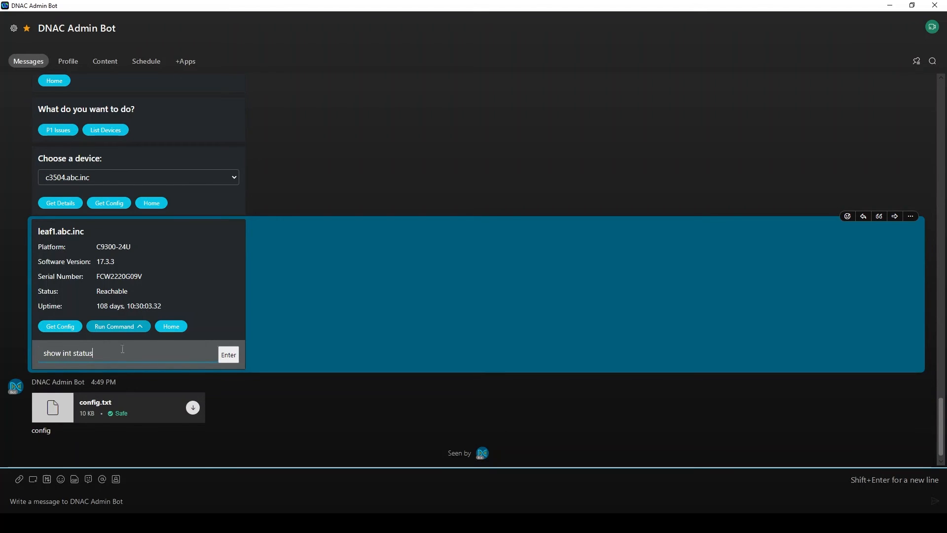
left_click(227, 354)
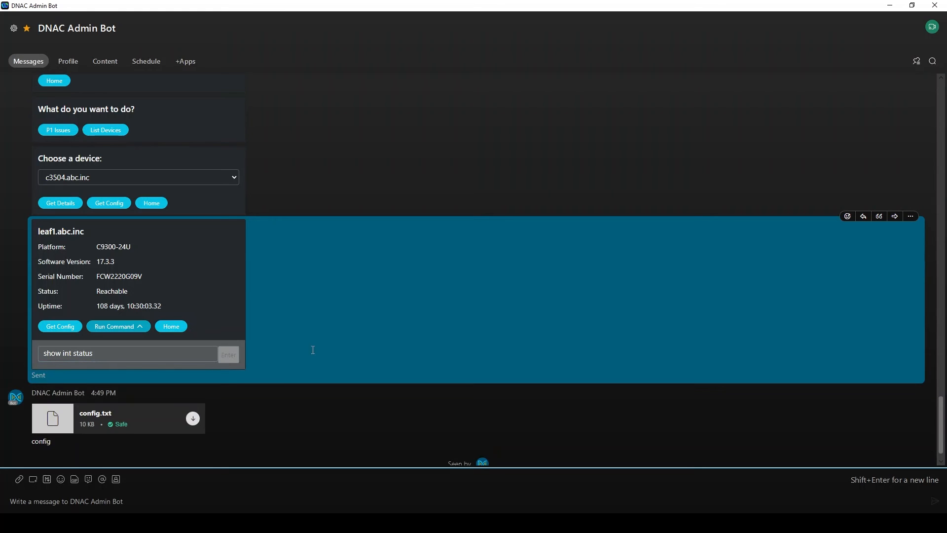
scroll("down", 3)
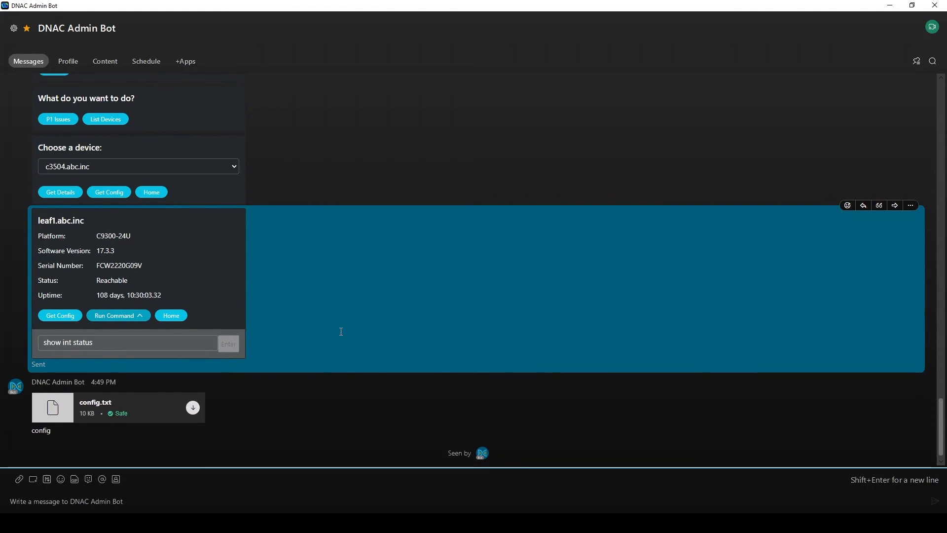
mouse_move(351, 270)
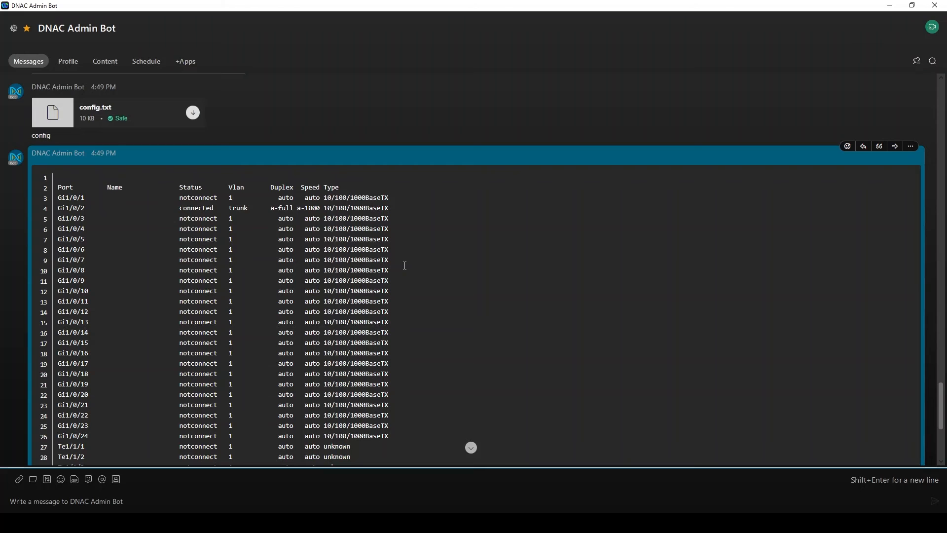
scroll("down", 3)
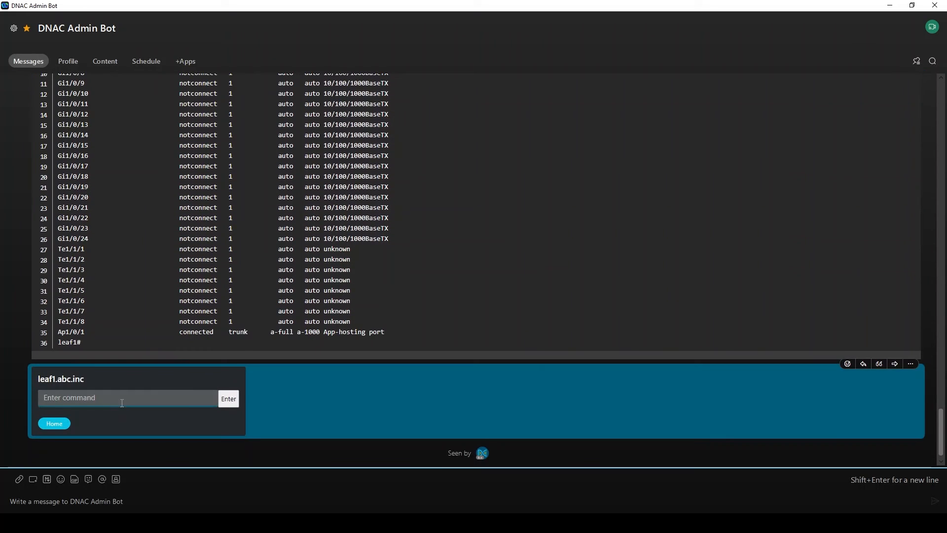
- Run 'show ip int bri' on leaf1.abc.inc and view its brief IP interface summary
type("show ip int")
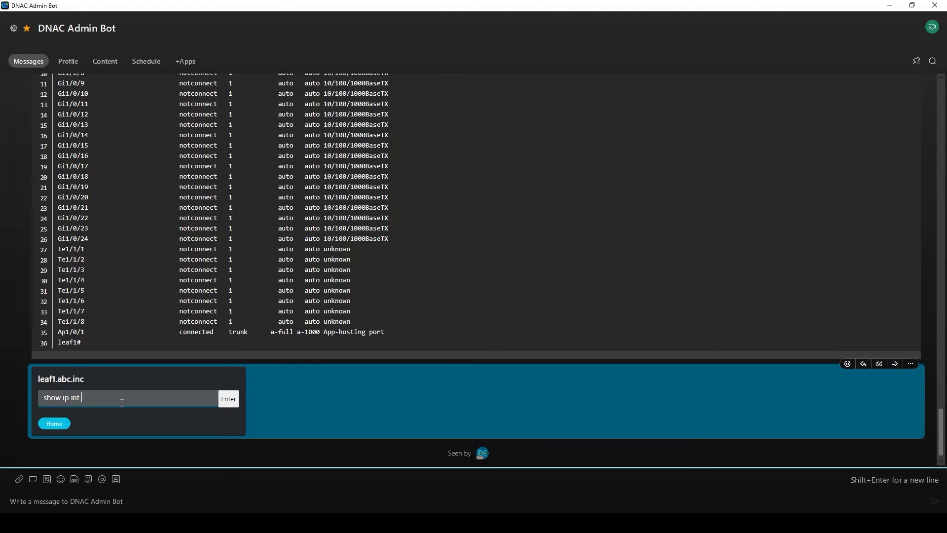
type("bri")
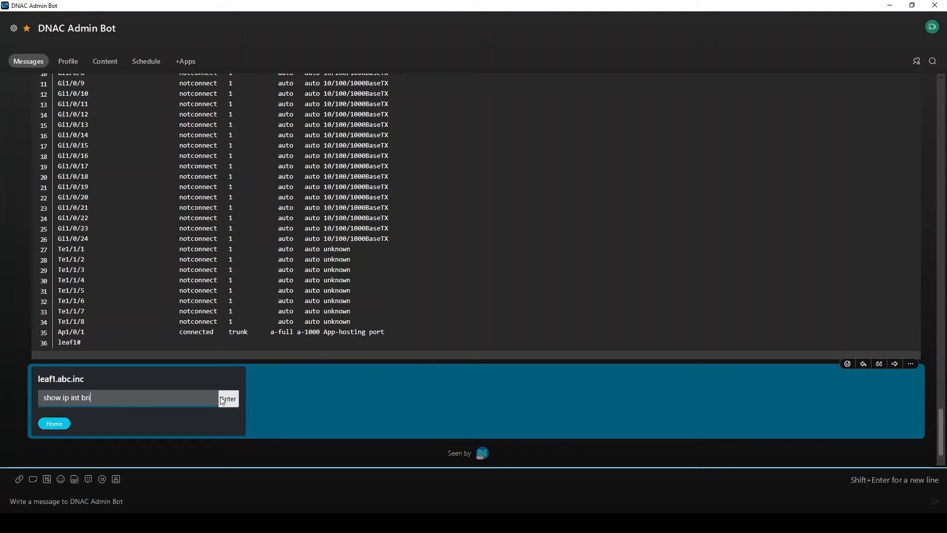
left_click(228, 397)
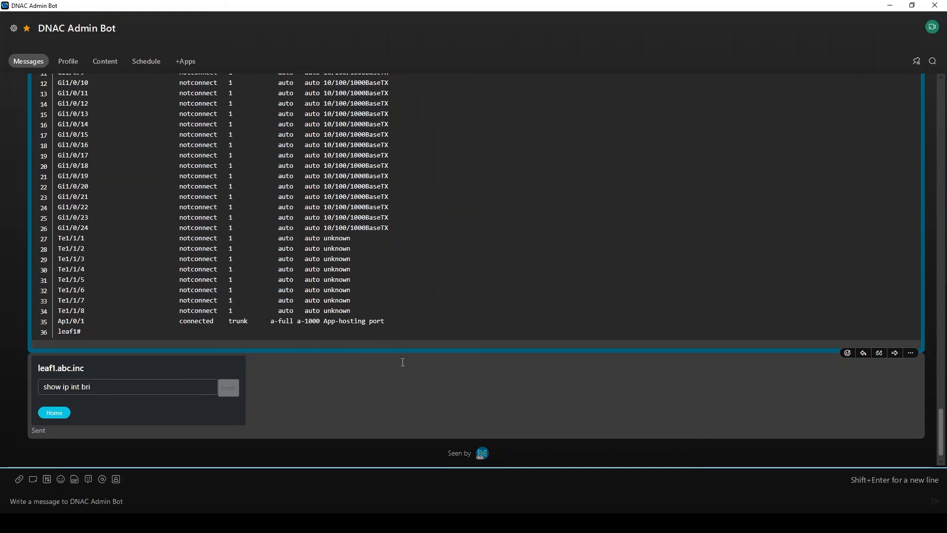
mouse_move(405, 367)
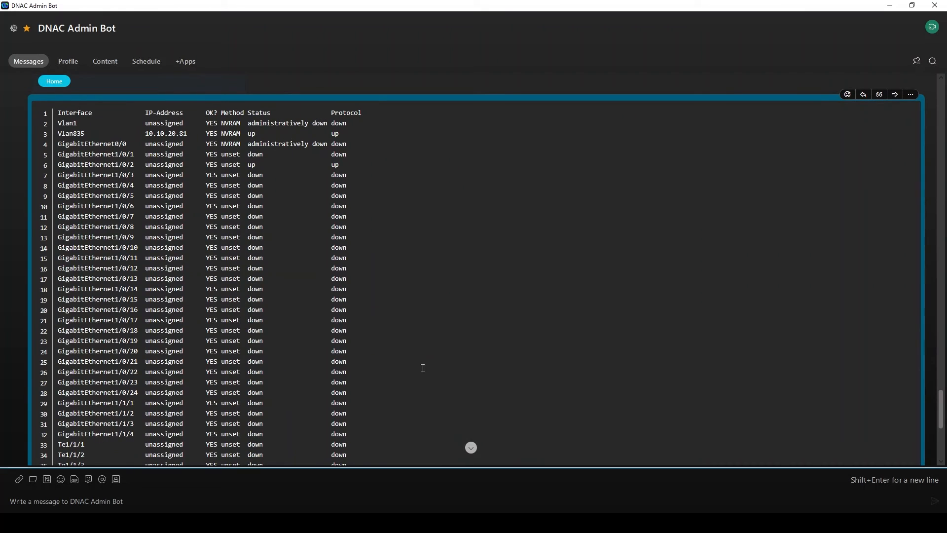
scroll("down", 3)
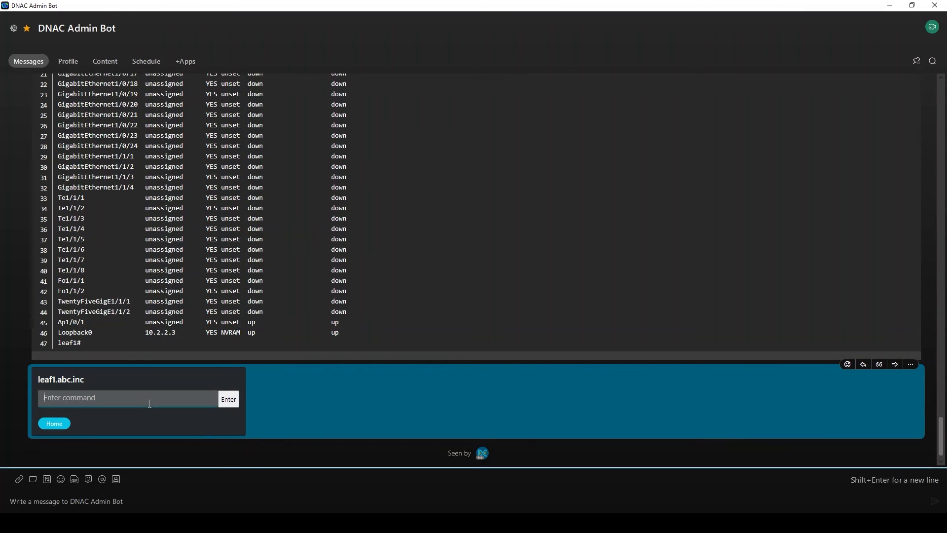
- Send 'show ip route' to request leaf1.abc.inc's routing table
type("show ip route")
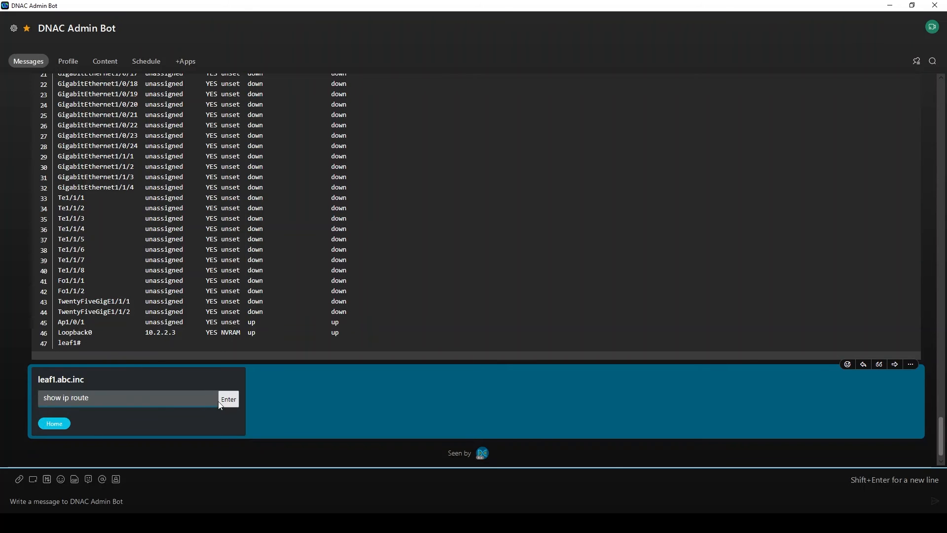
left_click(228, 398)
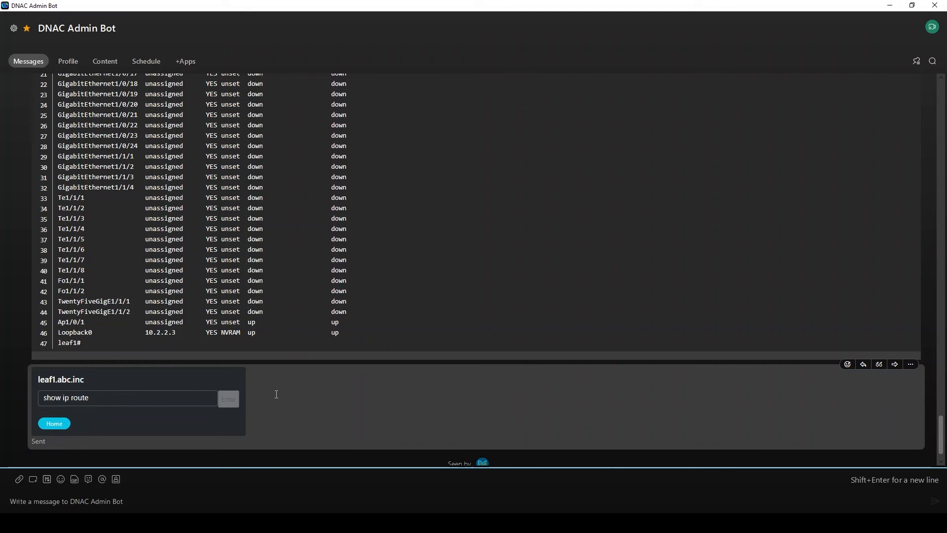
scroll("down", 3)
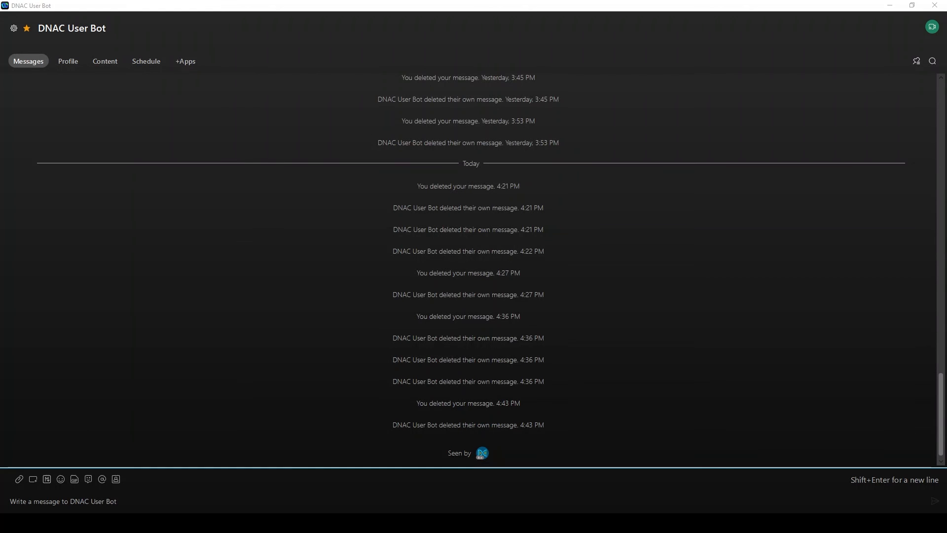
- Send 'hi' to the DNAC User Bot and receive its welcome card
left_click(184, 501)
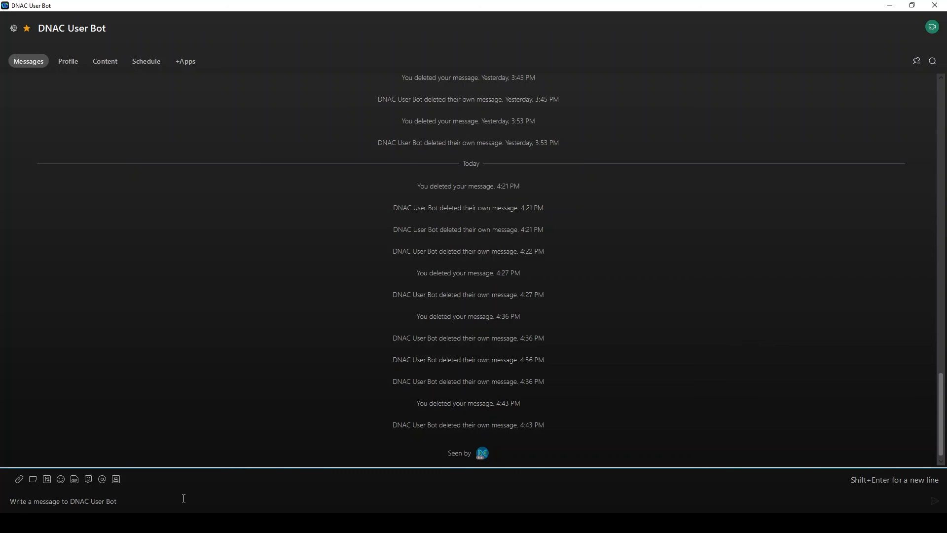
type("hi")
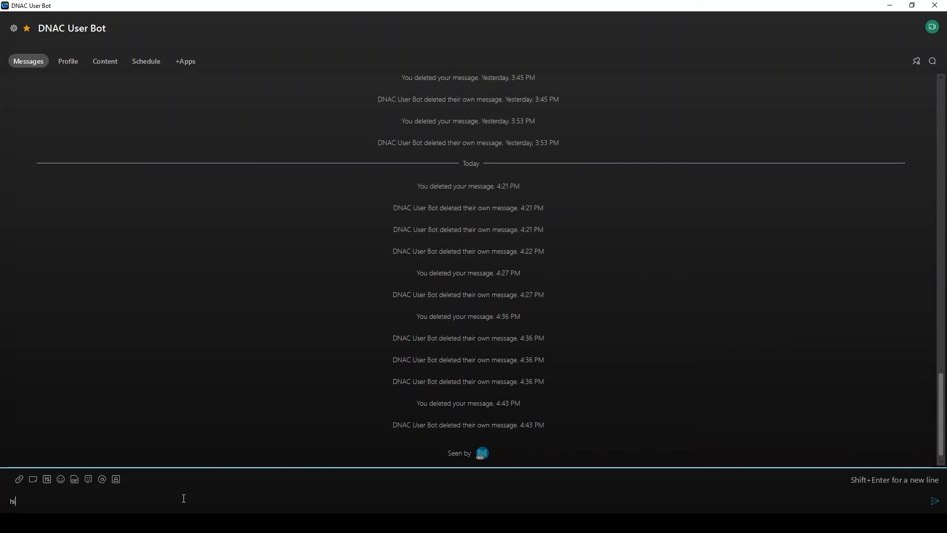
key("enter")
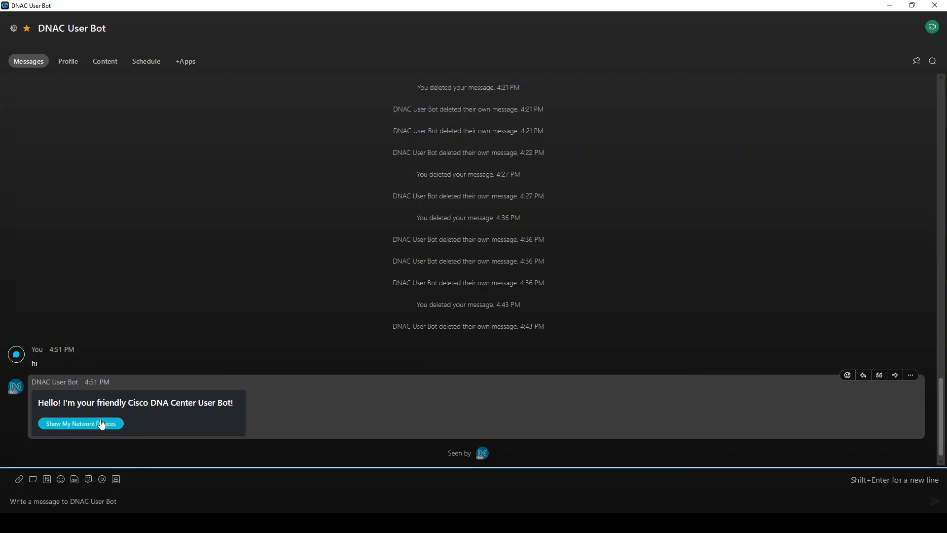
- Request Show My Network Devices, listing the iPhone and Samsung Galaxy S10
left_click(80, 423)
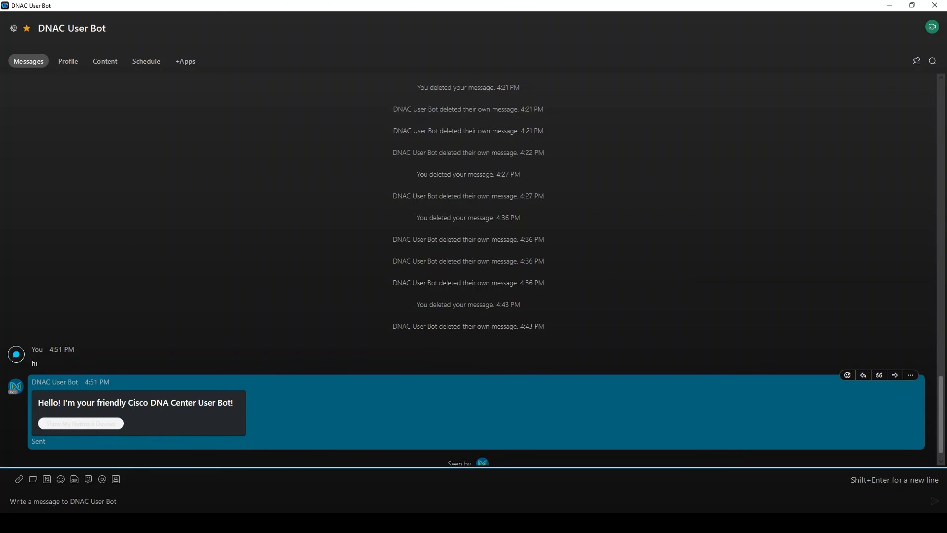
left_click(80, 423)
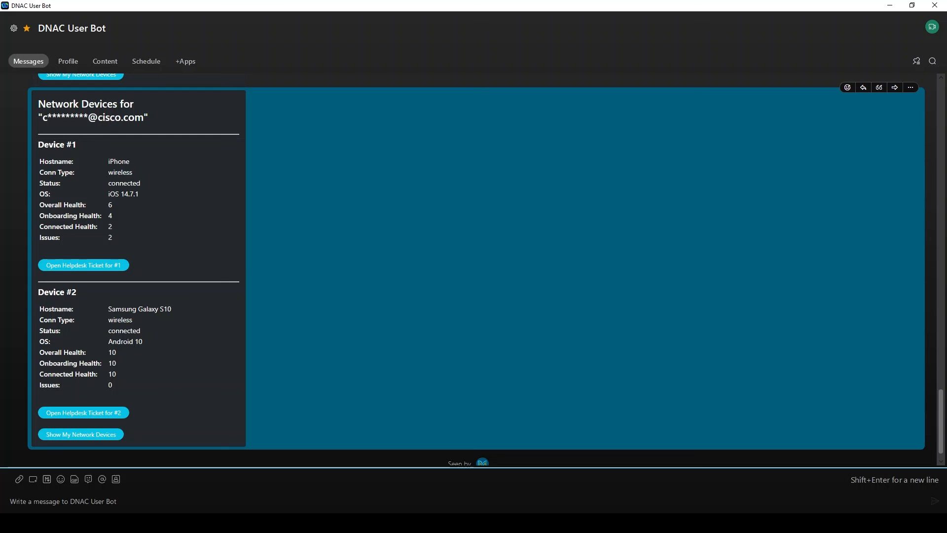
mouse_move(83, 264)
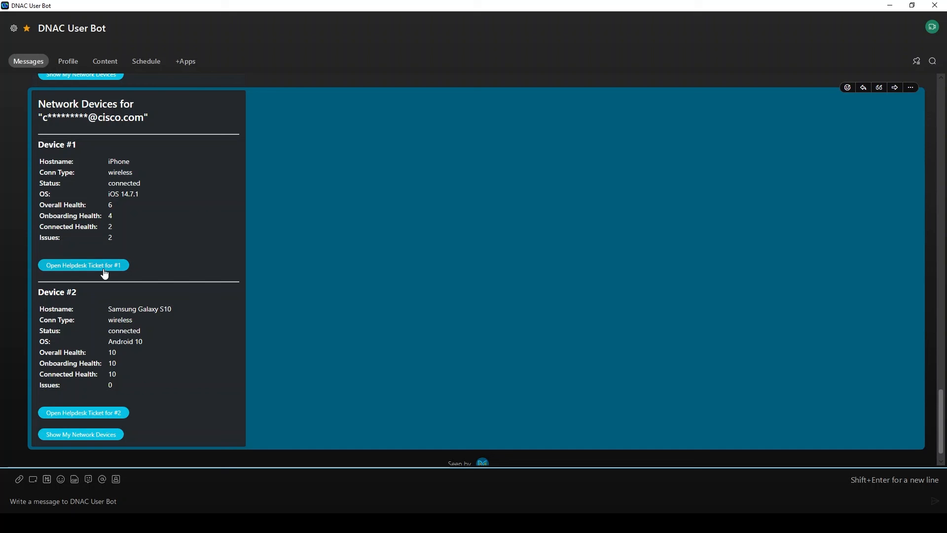
- Open a helpdesk ticket for device #1, the iPhone, getting ticket 6383115 Pending Assignment
left_click(83, 265)
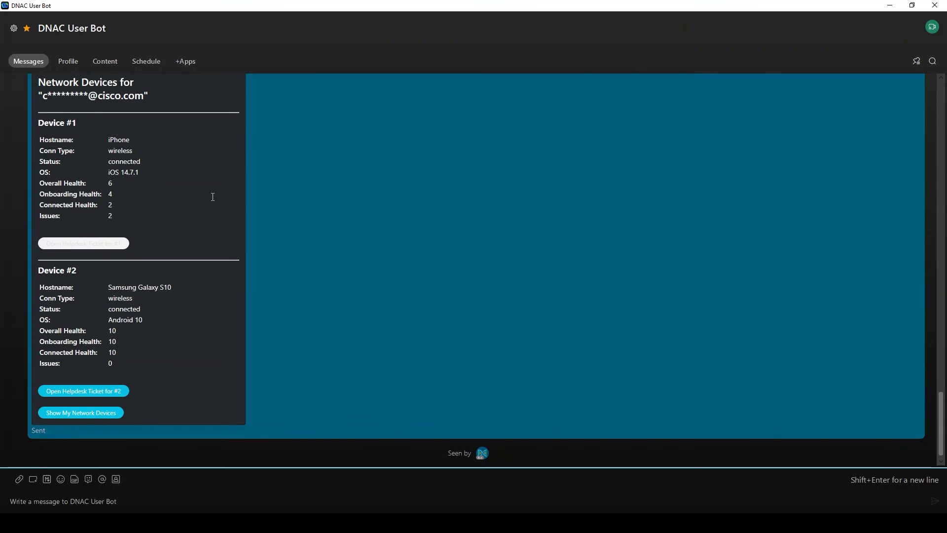
left_click(83, 243)
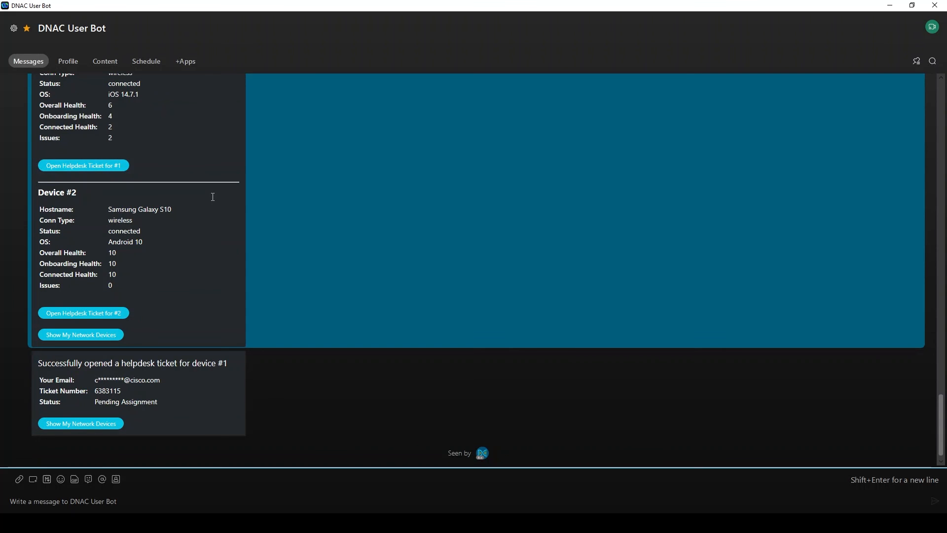